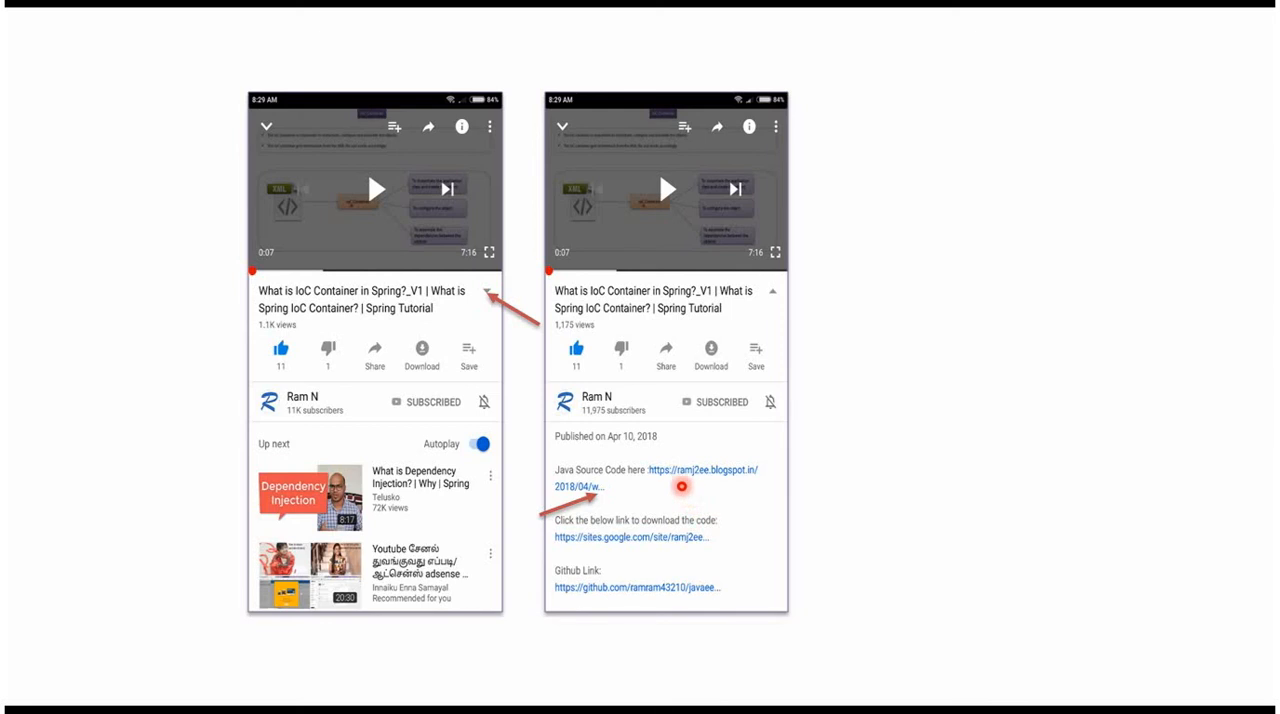
pyautogui.moveTo(673, 572)
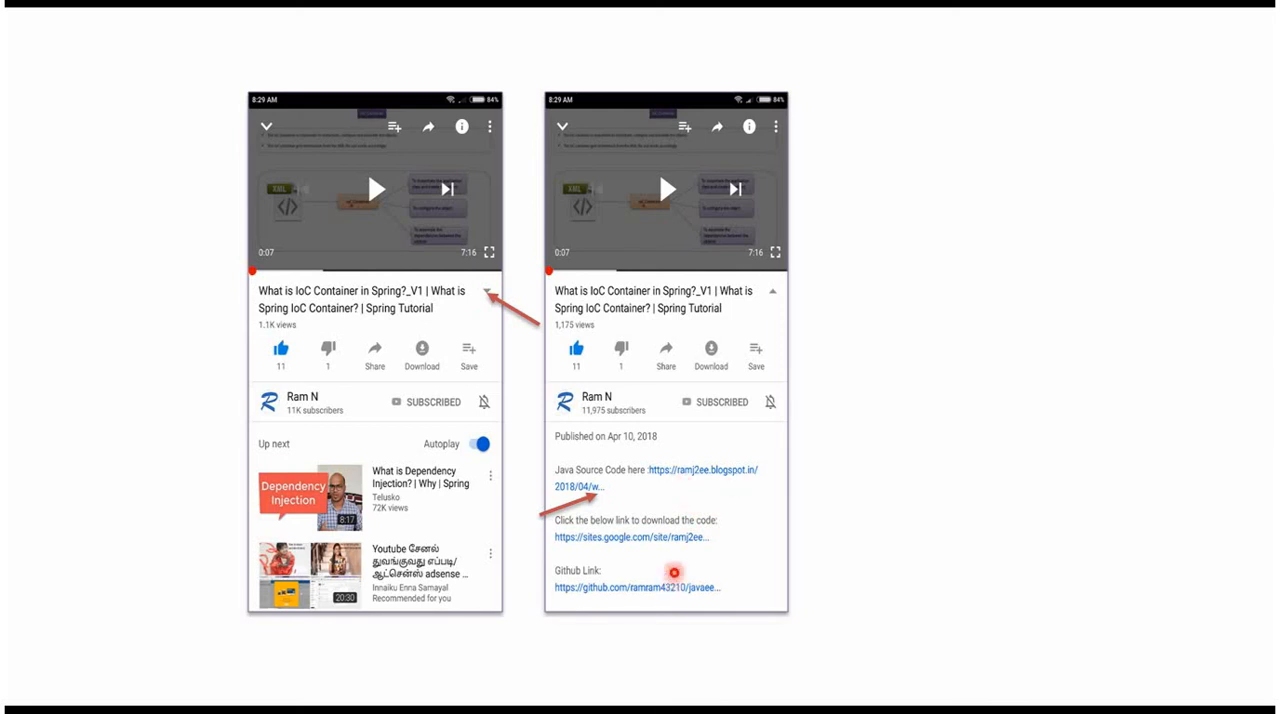